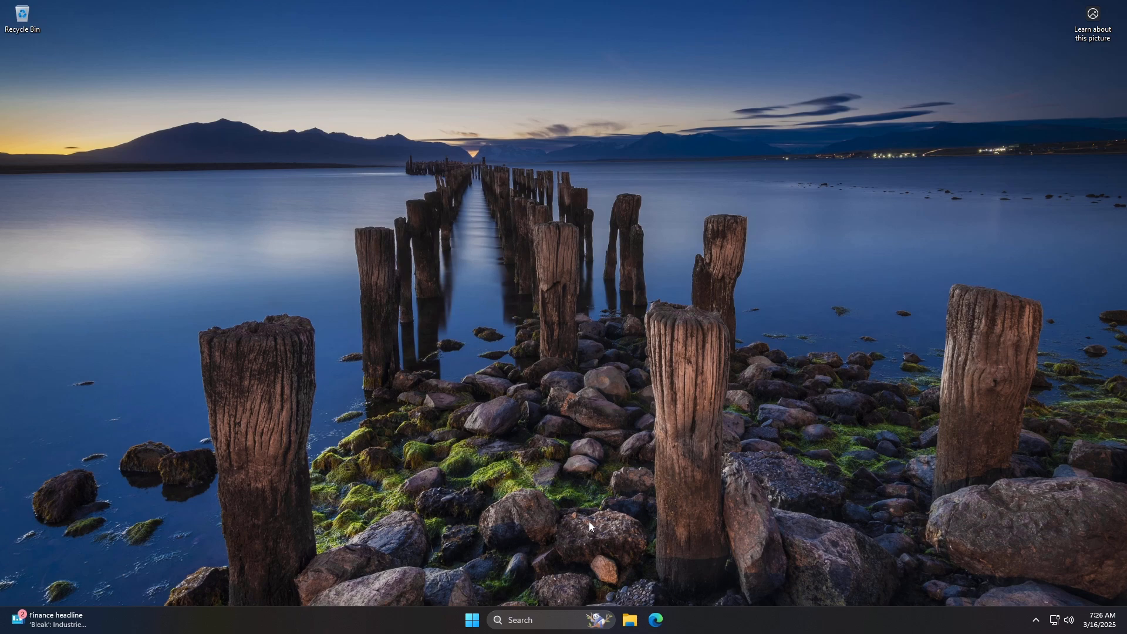
# - Open Settings to the About page and launch Advanced system settings
pyautogui.press('win+i')
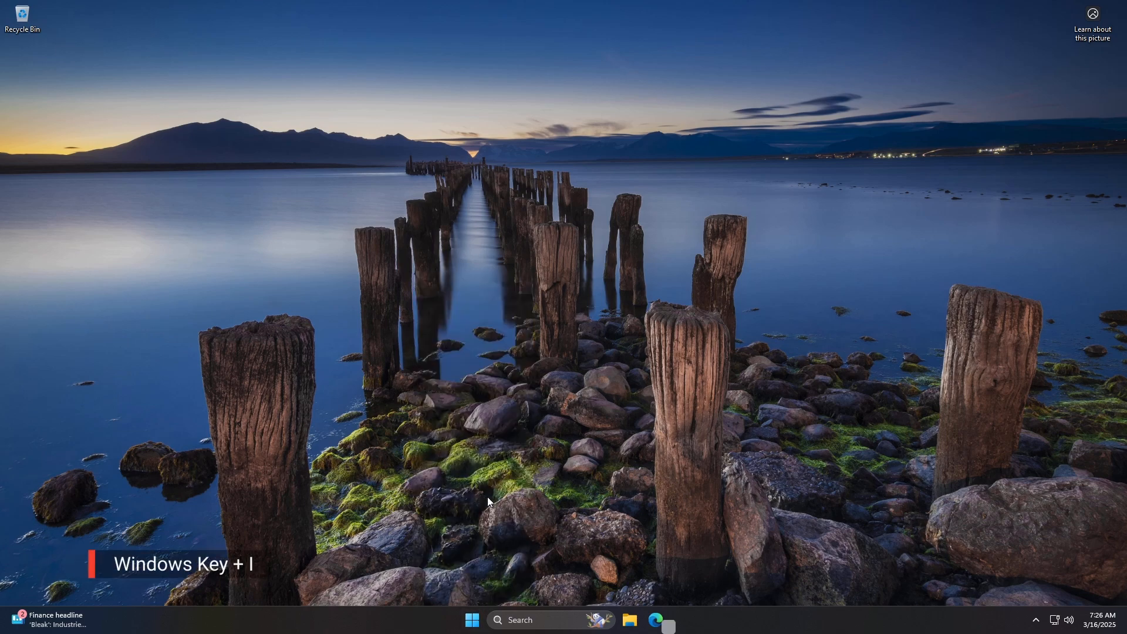
pyautogui.press('win+i')
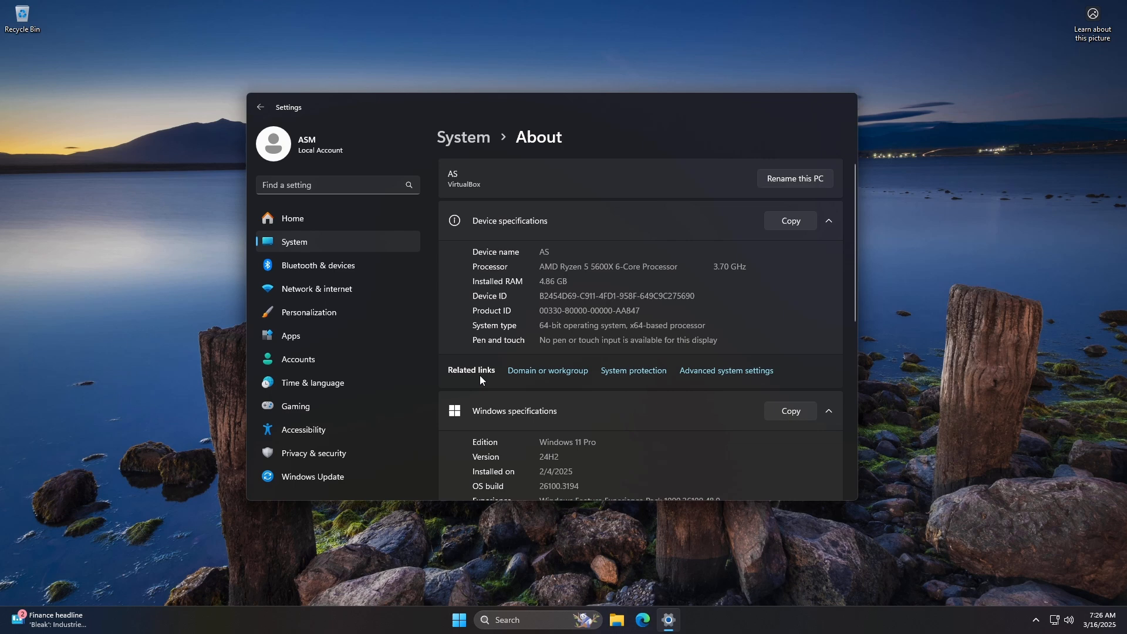
pyautogui.click(725, 370)
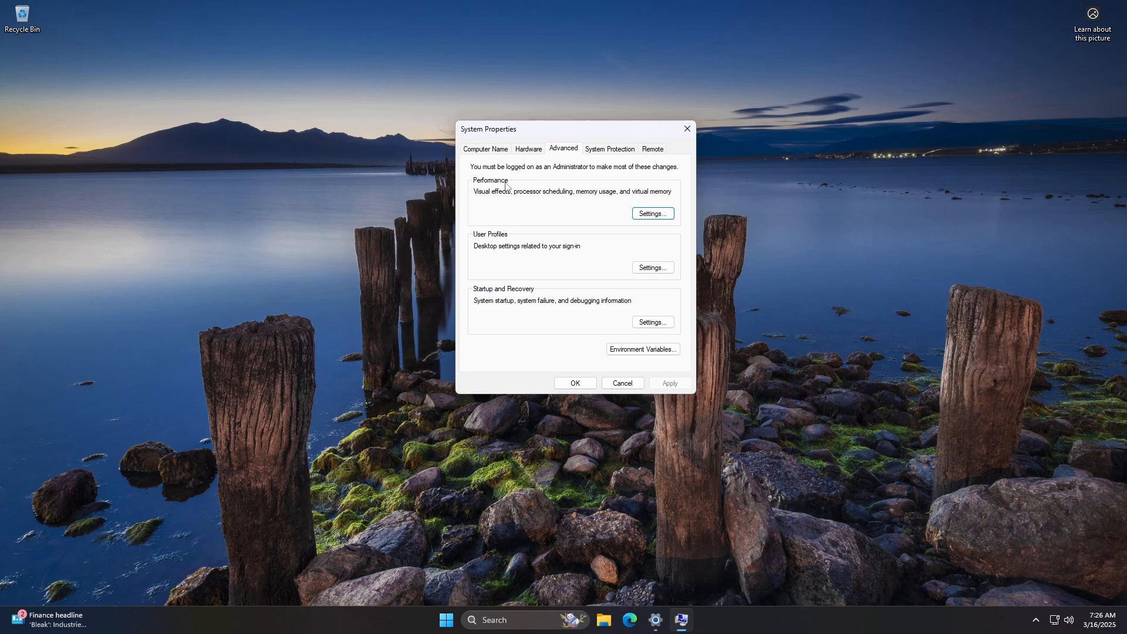
# - Open Performance Options on its Advanced tab, showing the 8000 MB paging file
pyautogui.click(651, 214)
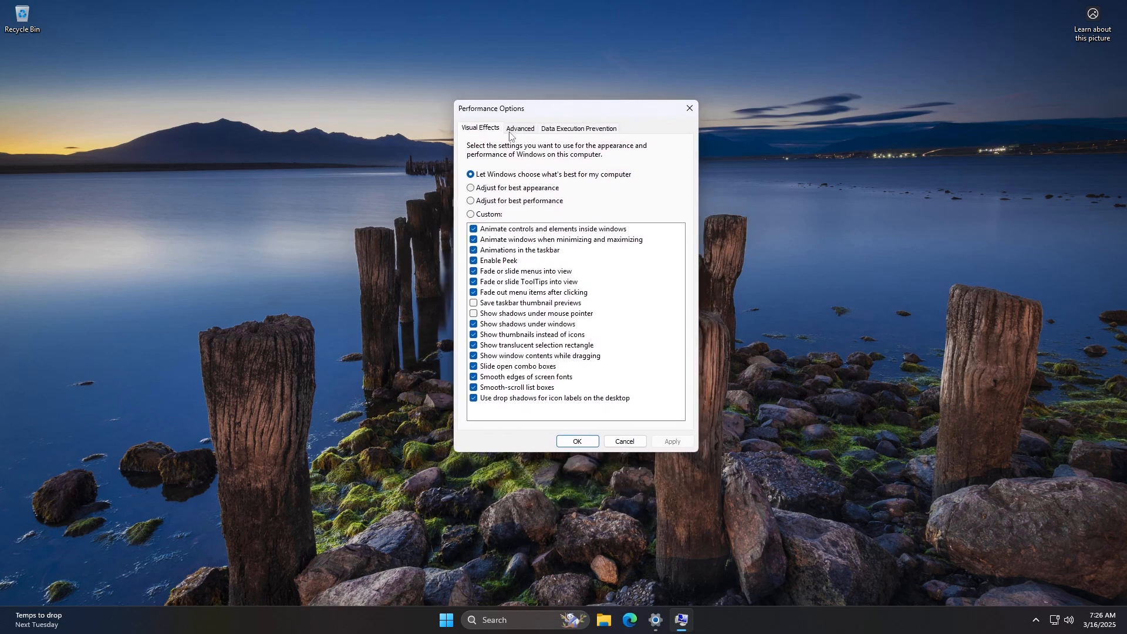
pyautogui.click(519, 128)
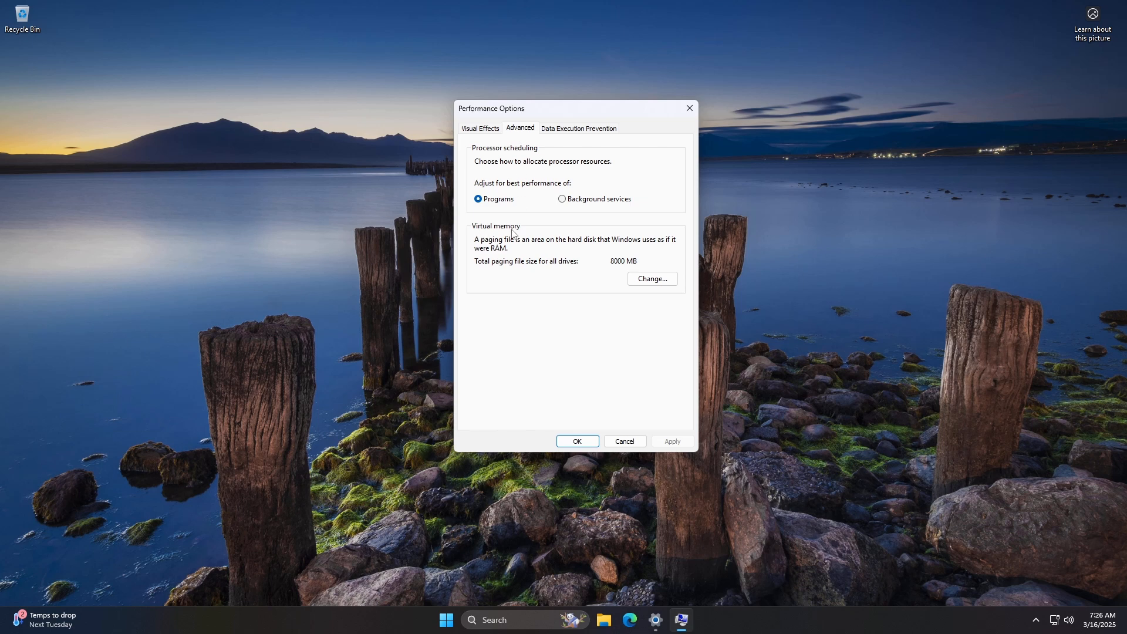
# - Open Virtual Memory and turn off automatic paging file management for all drives
pyautogui.click(651, 279)
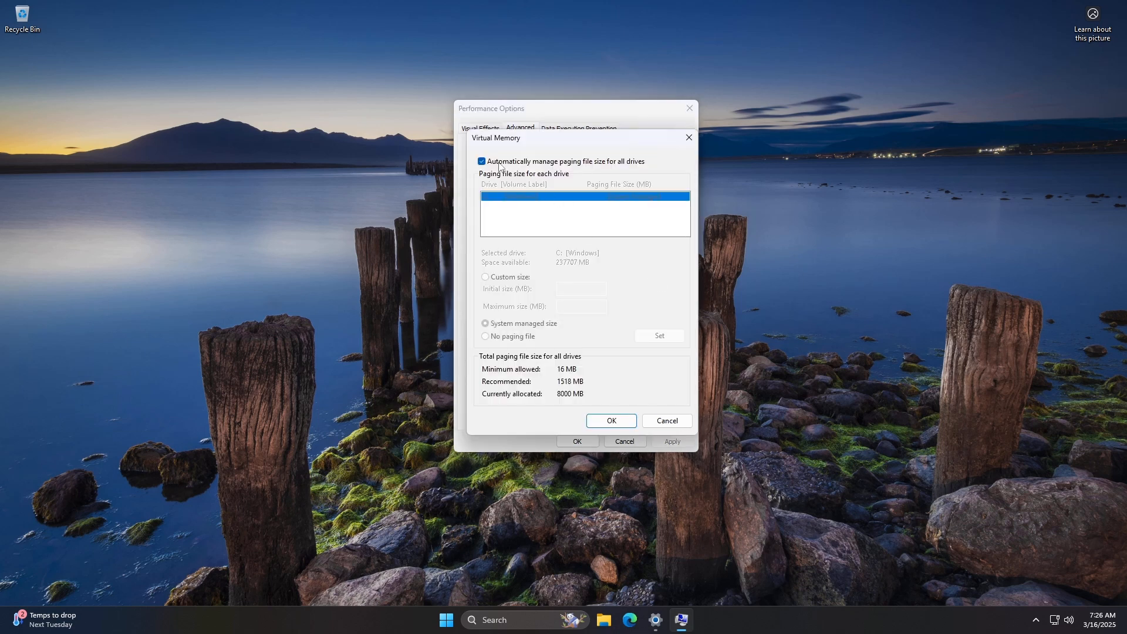
pyautogui.click(481, 161)
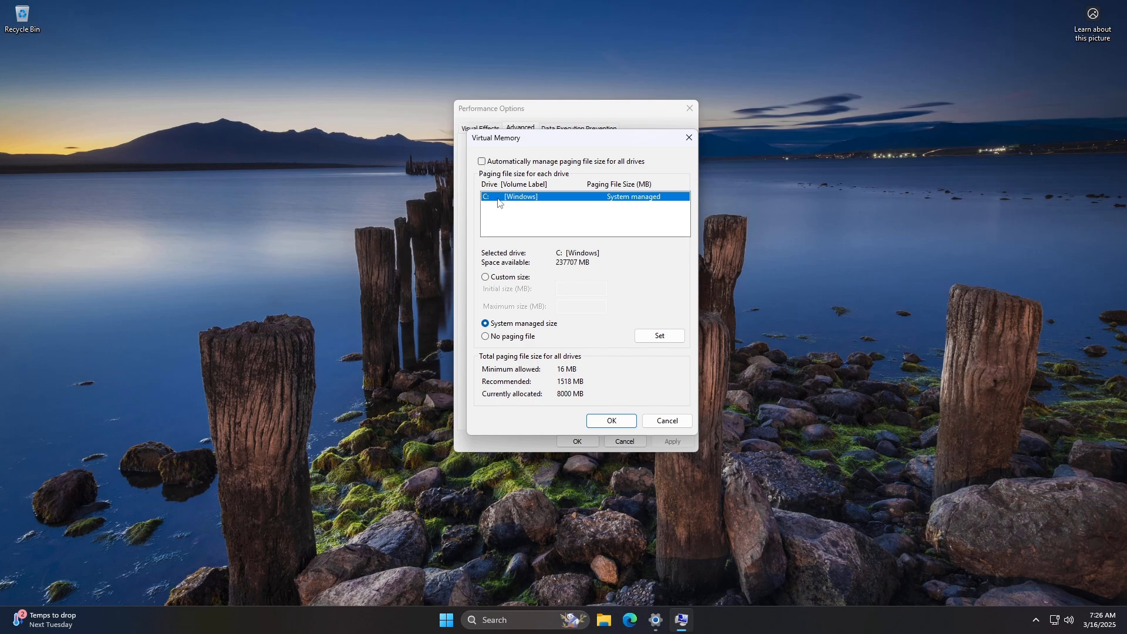
pyautogui.moveTo(535, 206)
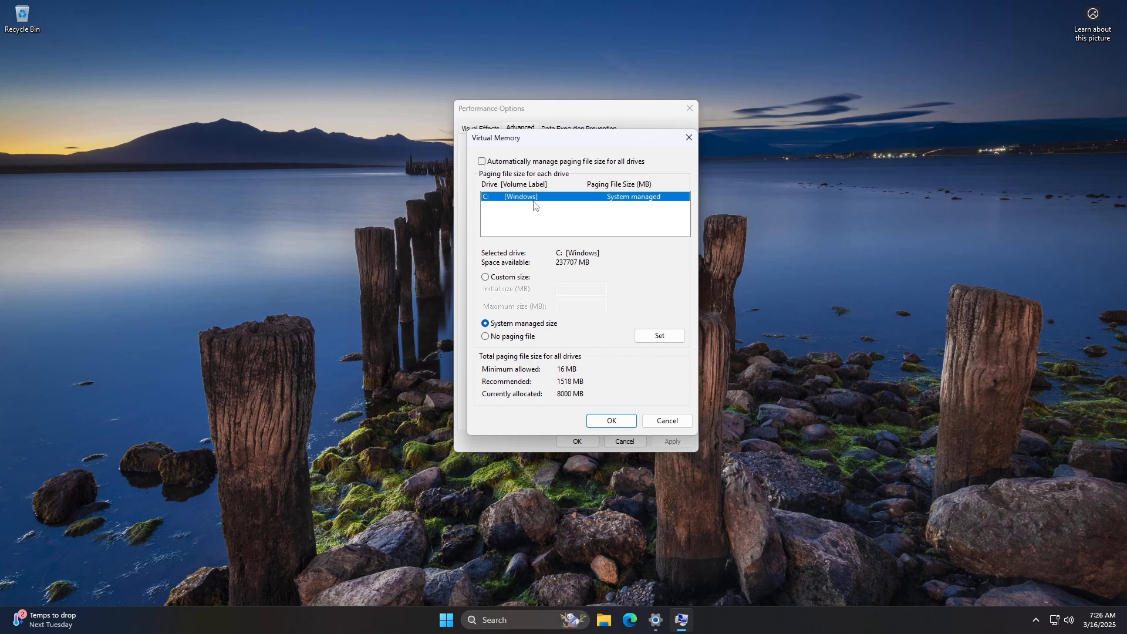
pyautogui.moveTo(582, 206)
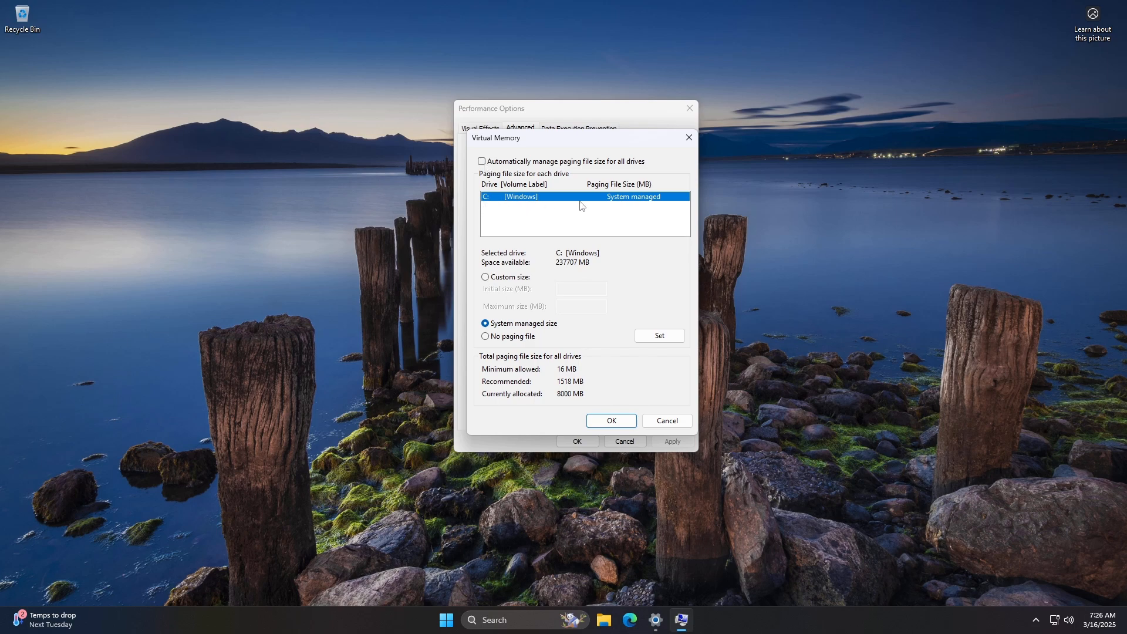
pyautogui.moveTo(503, 285)
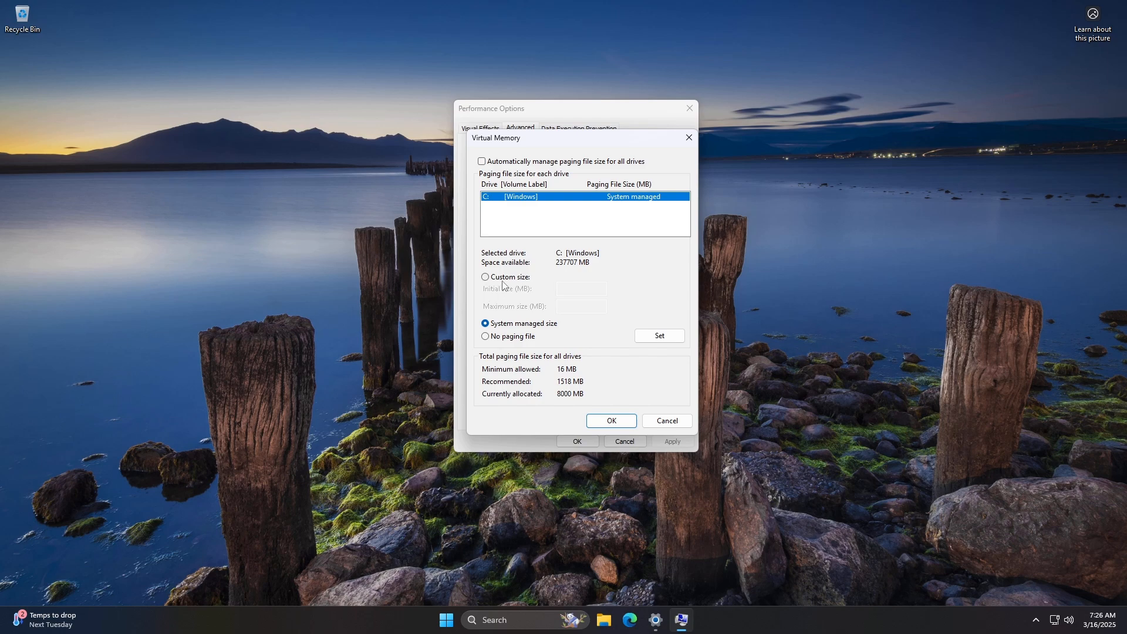
# - Set drive C: to a custom paging file of 8000 MB initial, 16000 MB maximum, and confirm
pyautogui.click(486, 276)
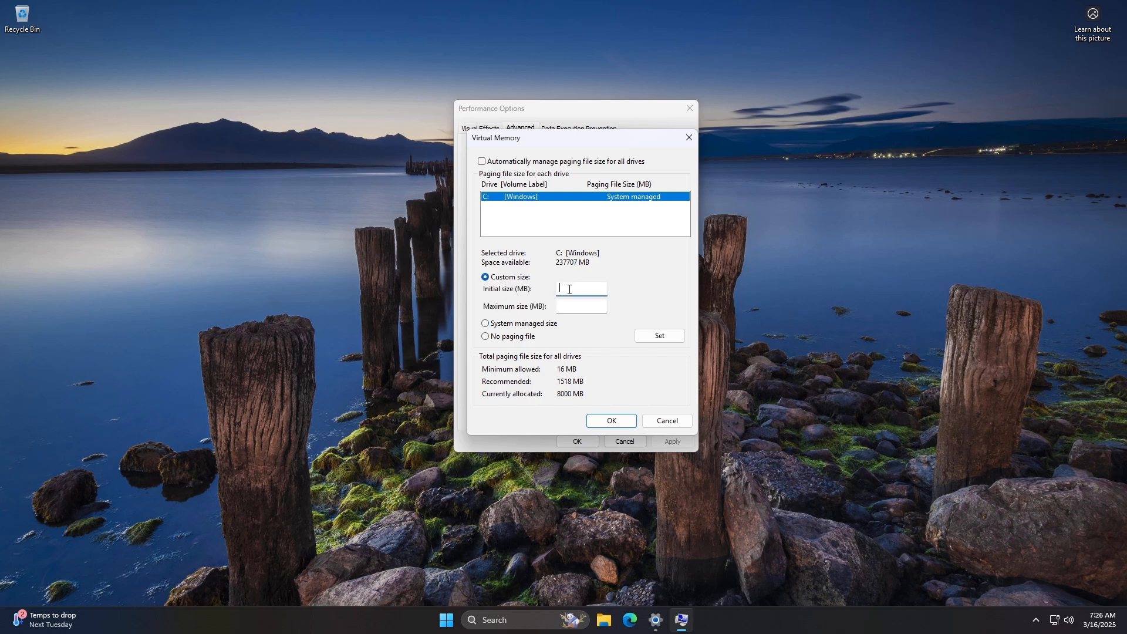
pyautogui.write('8000')
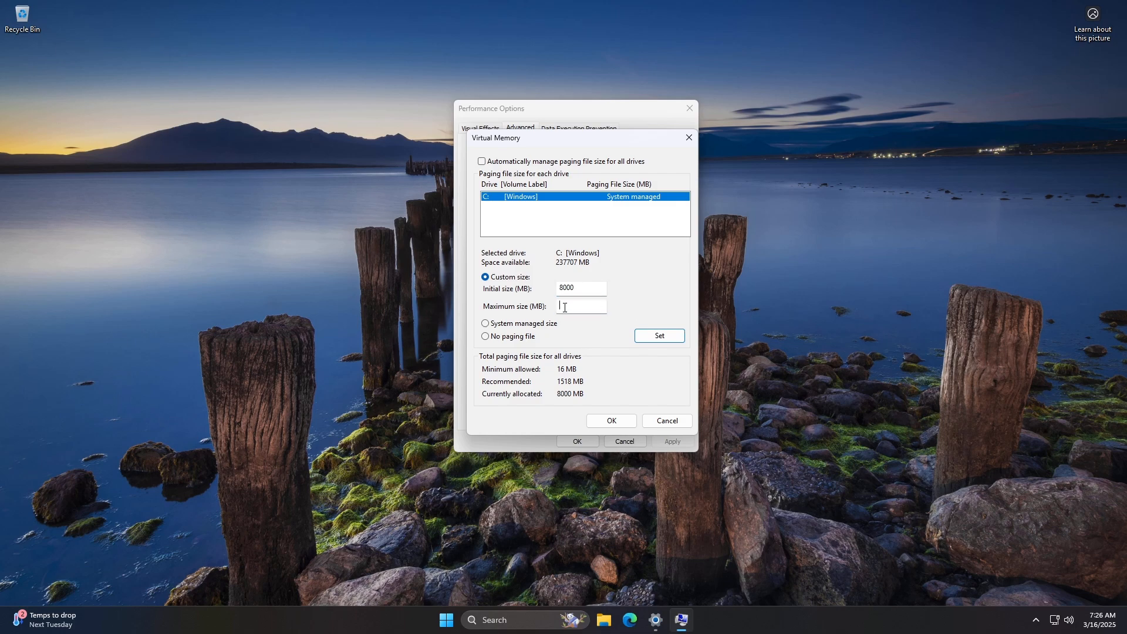
pyautogui.write('16000')
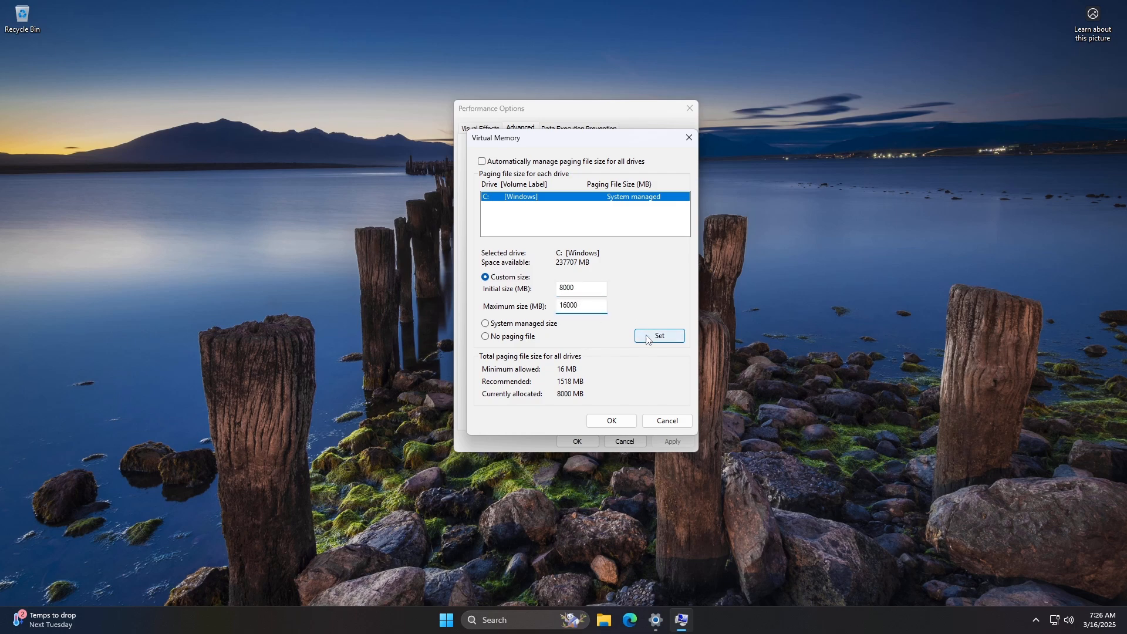
pyautogui.click(658, 335)
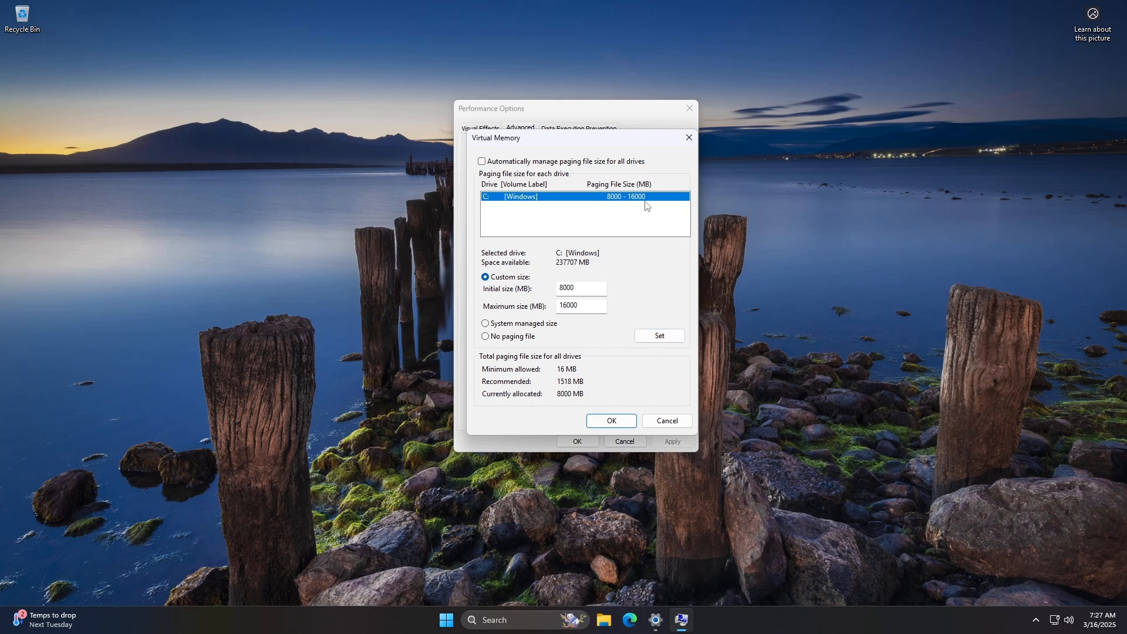
pyautogui.click(610, 420)
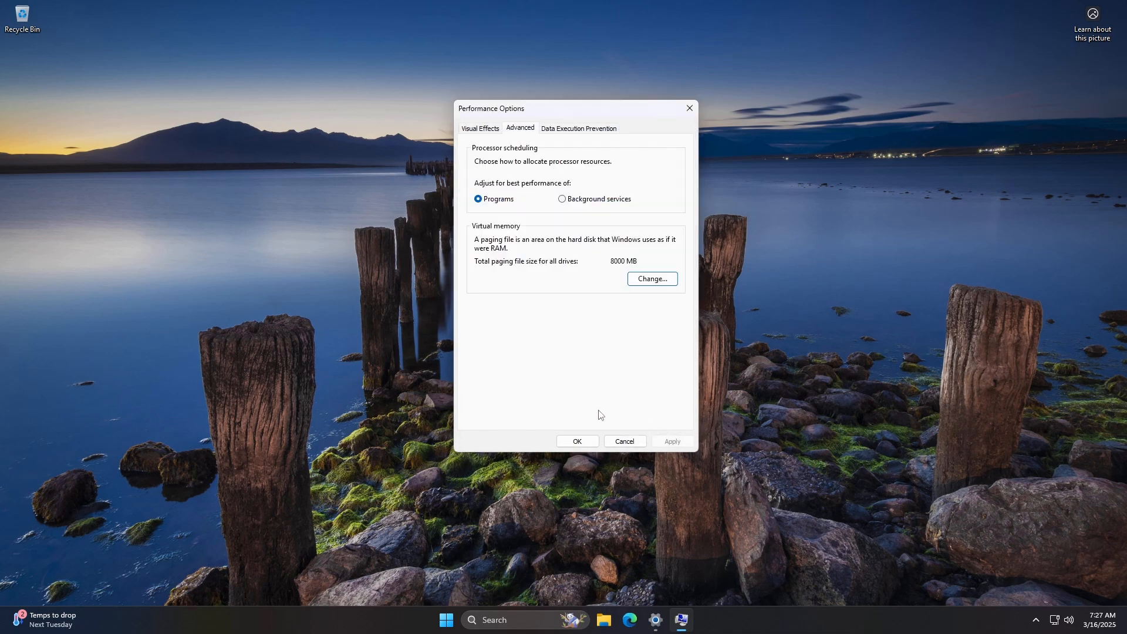
# - Verify the C: drive's 8000–16000 MB entry in Virtual Memory, then accept Performance Options
pyautogui.click(651, 279)
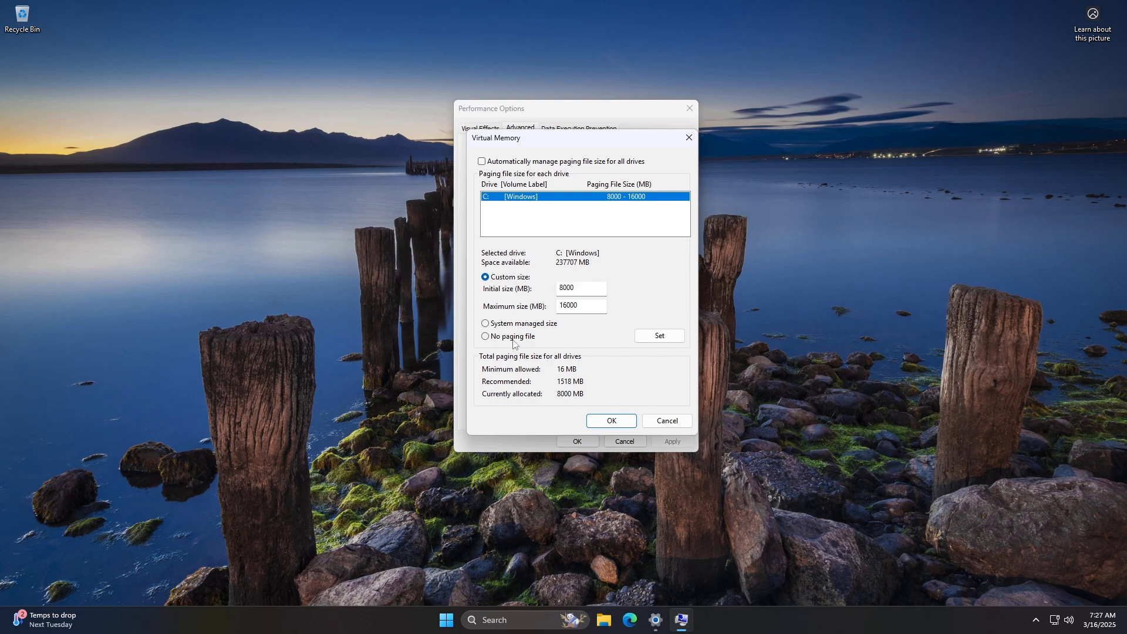
pyautogui.click(486, 337)
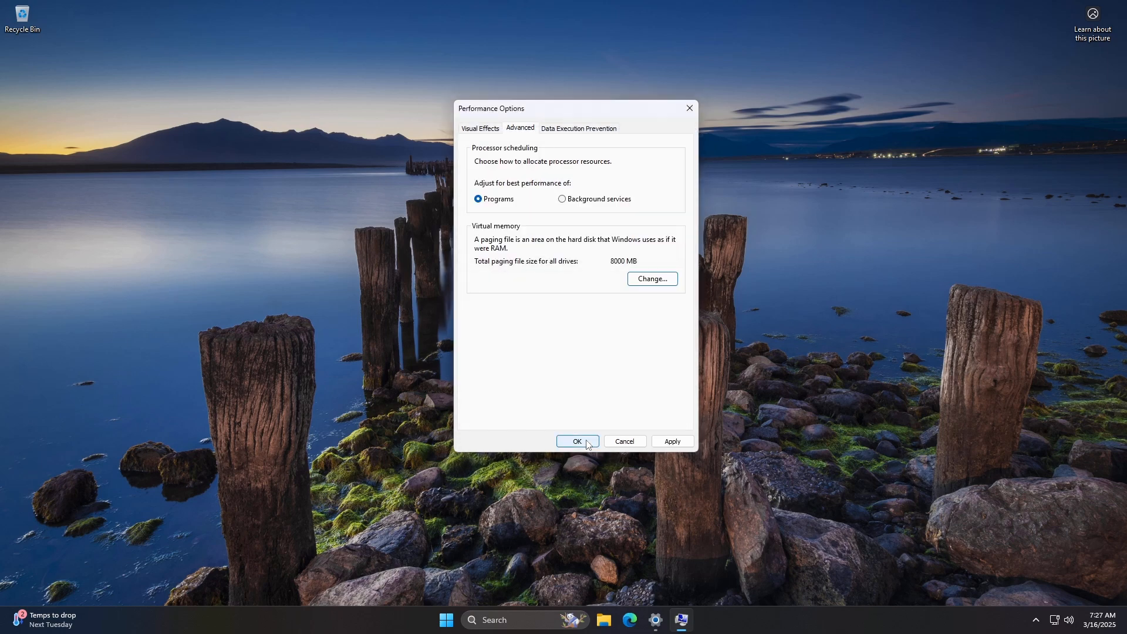
pyautogui.click(576, 441)
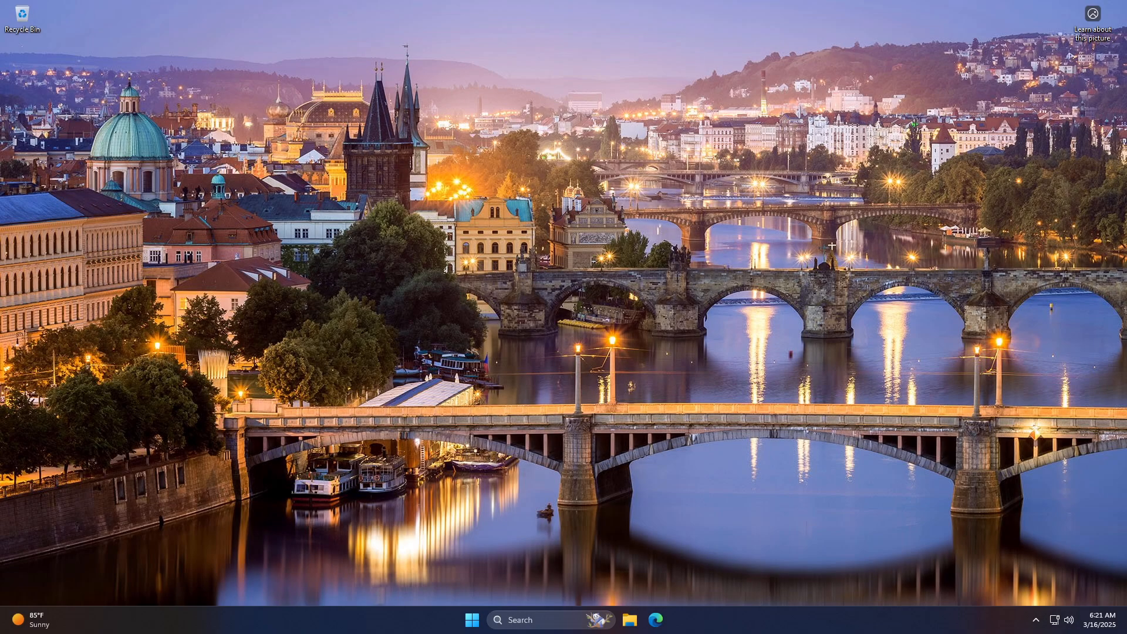